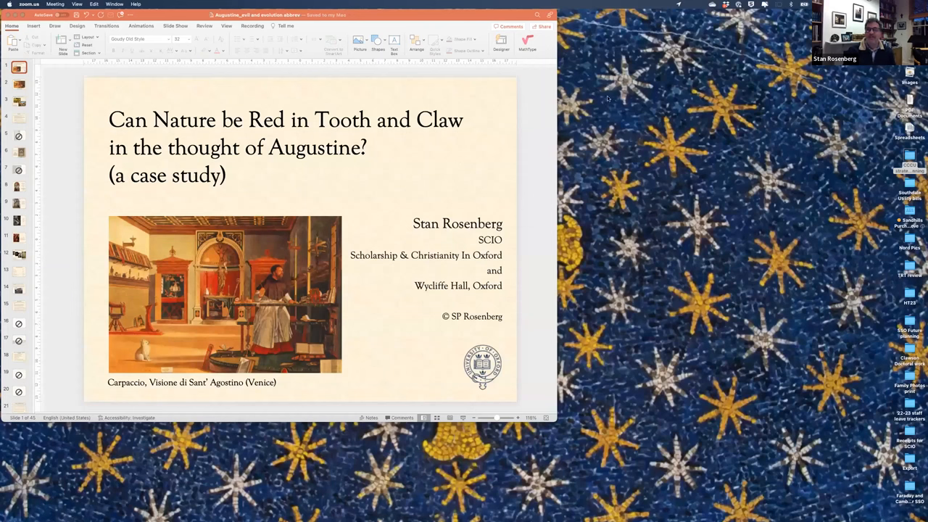
{"action": "mouse_move", "coordinate": [549, 130]}
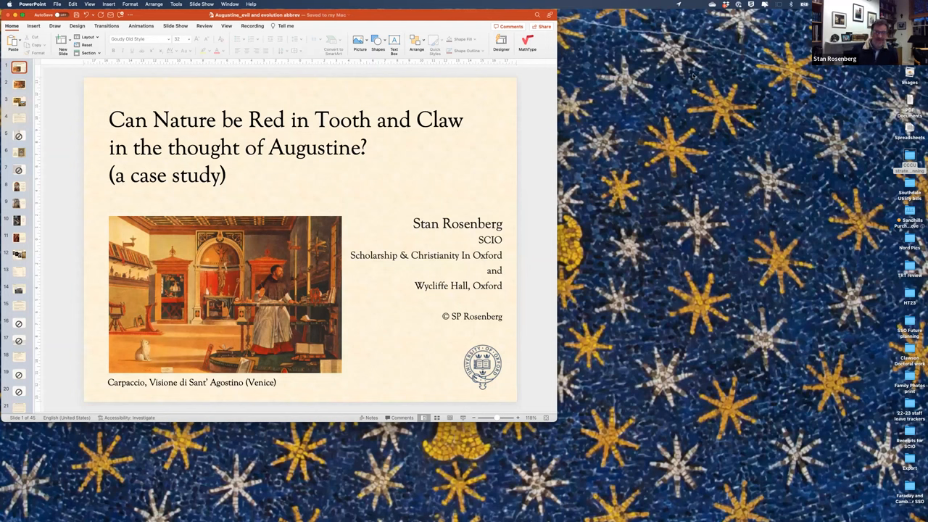
{"action": "mouse_move", "coordinate": [345, 244]}
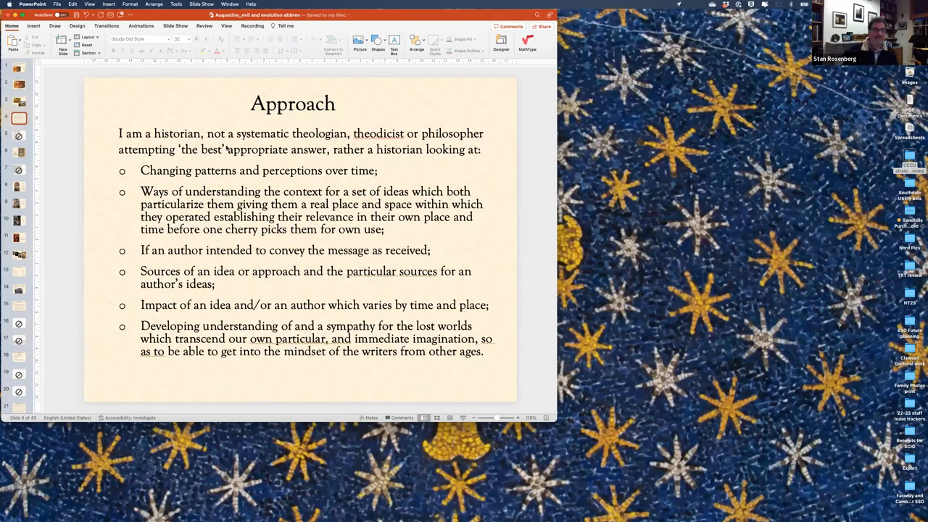
Show the Augustine fresco slide, then the fifteenth-century City of God folio manuscript slide
{"action": "left_click", "coordinate": [21, 136]}
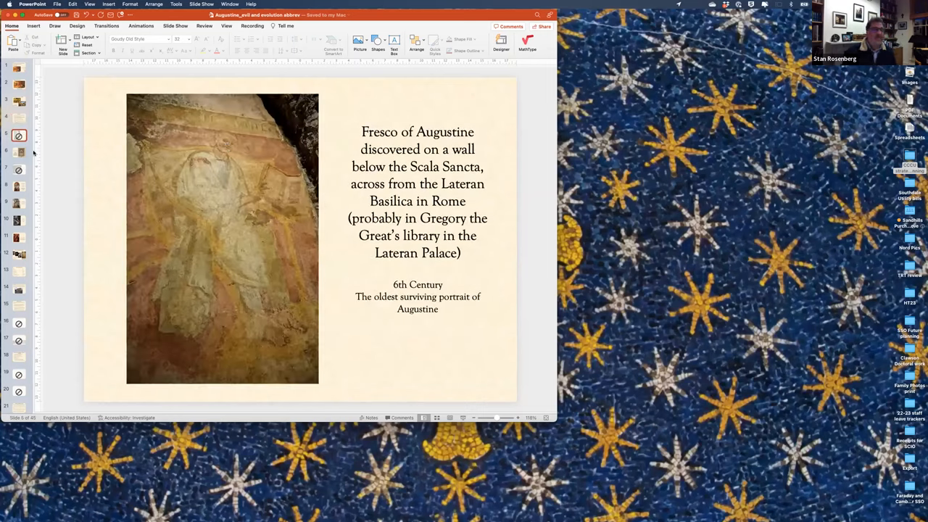
{"action": "mouse_move", "coordinate": [19, 168]}
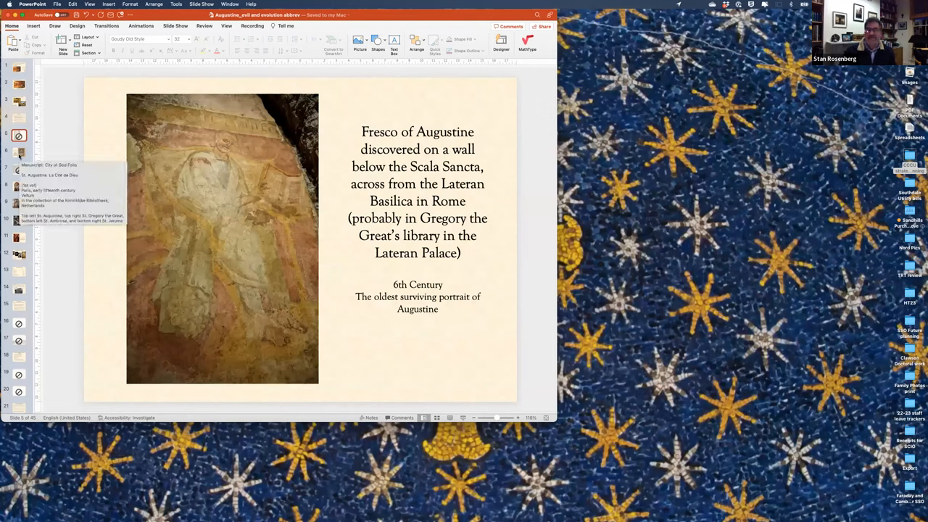
{"action": "mouse_move", "coordinate": [29, 153]}
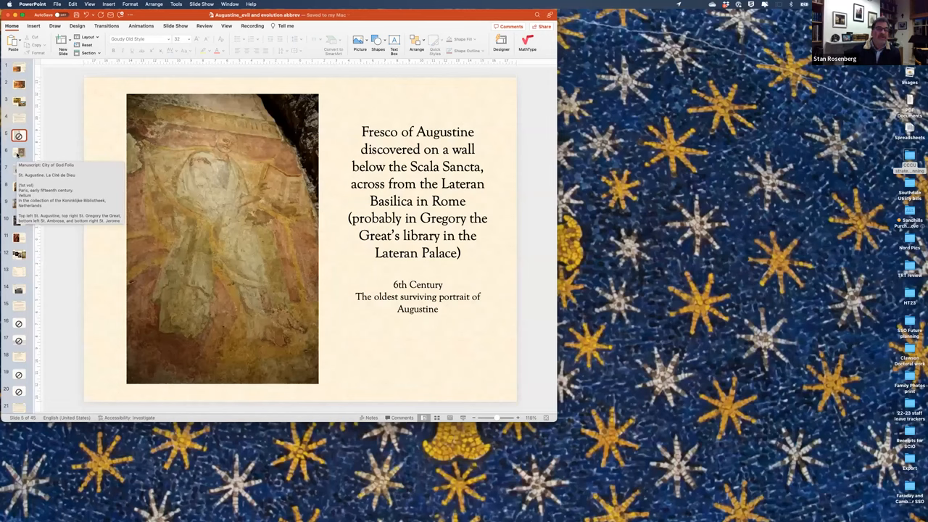
{"action": "left_click", "coordinate": [19, 152]}
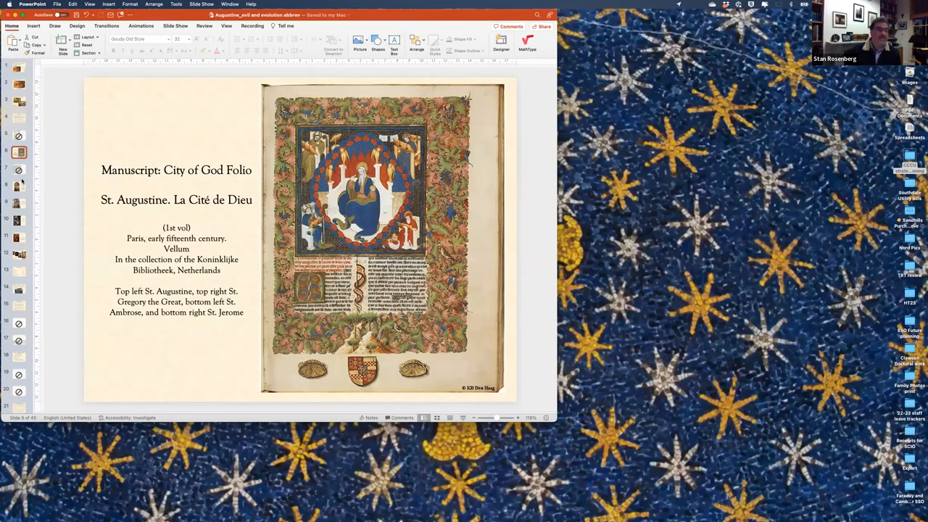
Advance through the two Botticelli slides to Coello's 'The Triumph of St. Augustine'
{"action": "left_click", "coordinate": [19, 185]}
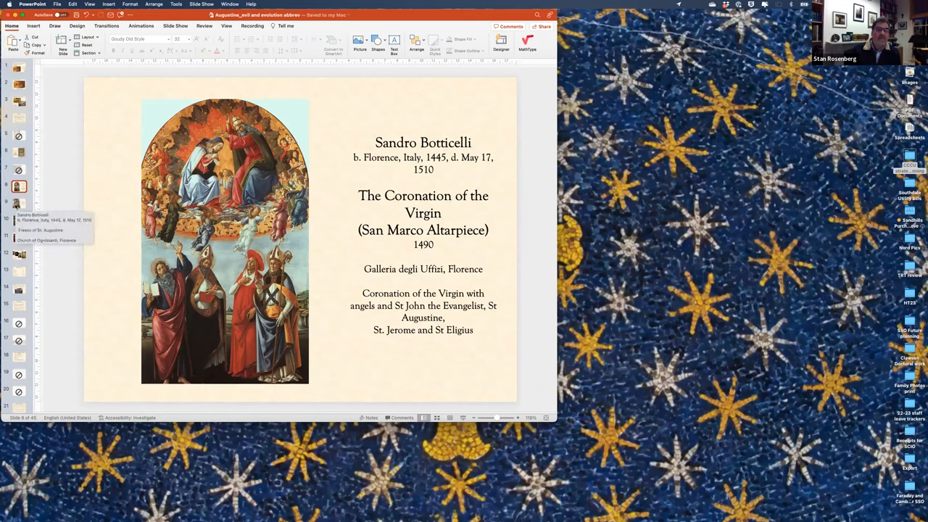
{"action": "left_click", "coordinate": [19, 203]}
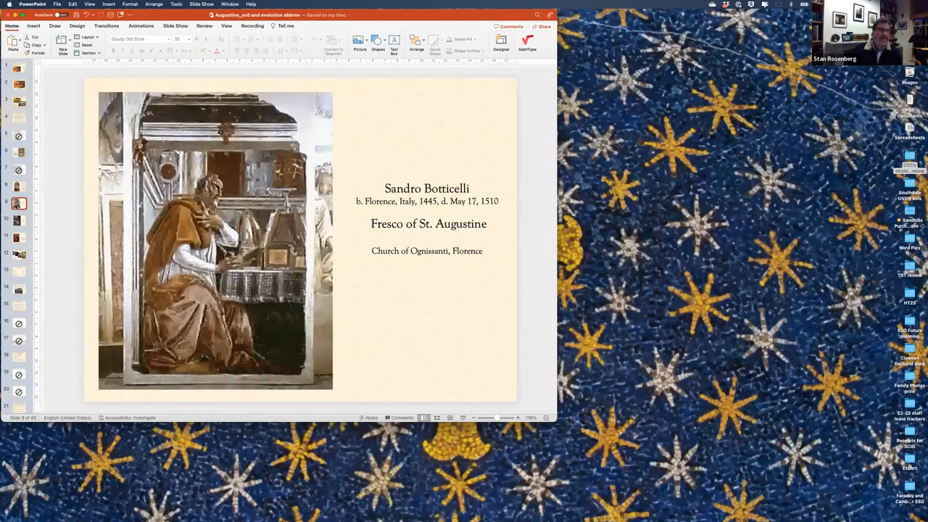
{"action": "left_click", "coordinate": [19, 221]}
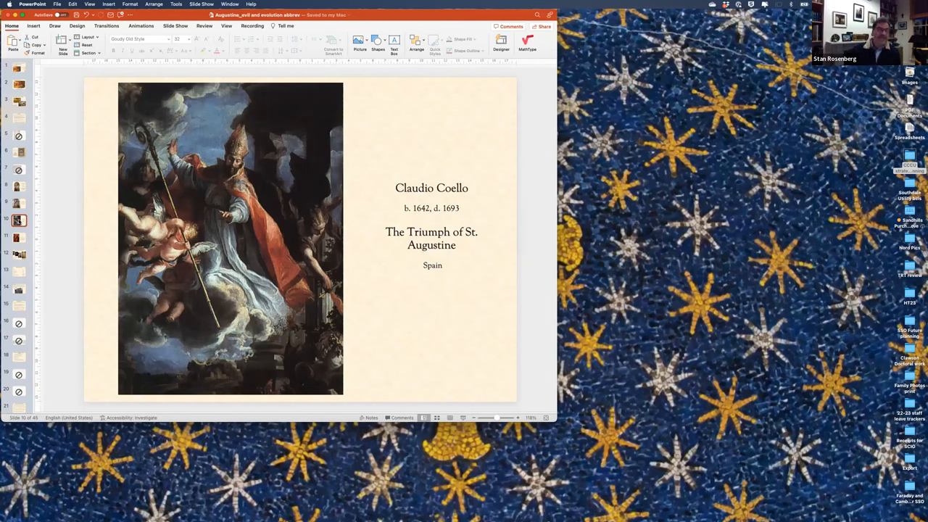
Show the slide of Bernini's Statue of Saint Augustine at St. Peter's high altar
{"action": "left_click", "coordinate": [19, 238]}
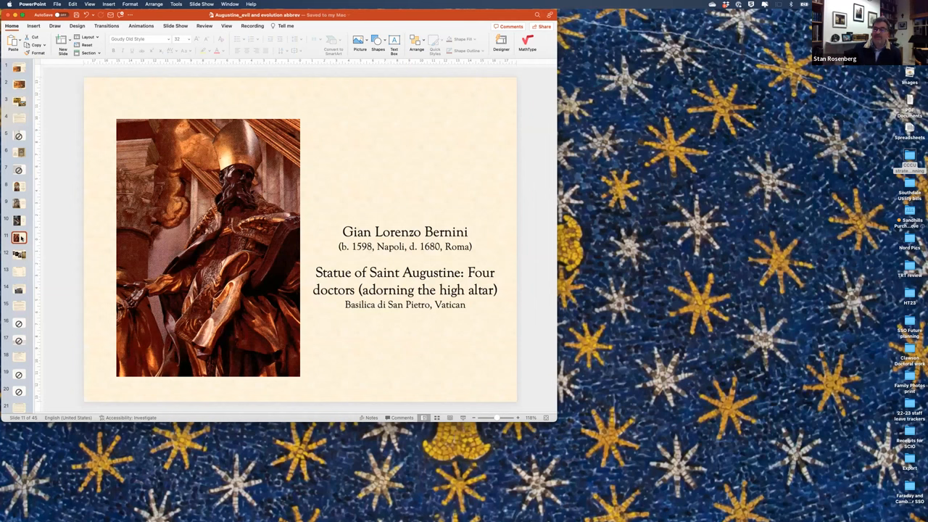
{"action": "mouse_move", "coordinate": [34, 210]}
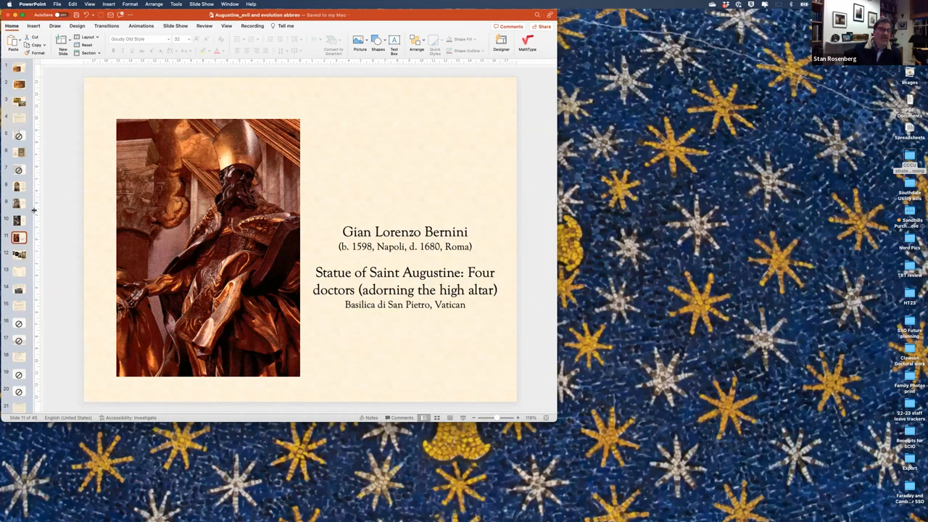
{"action": "mouse_move", "coordinate": [29, 252]}
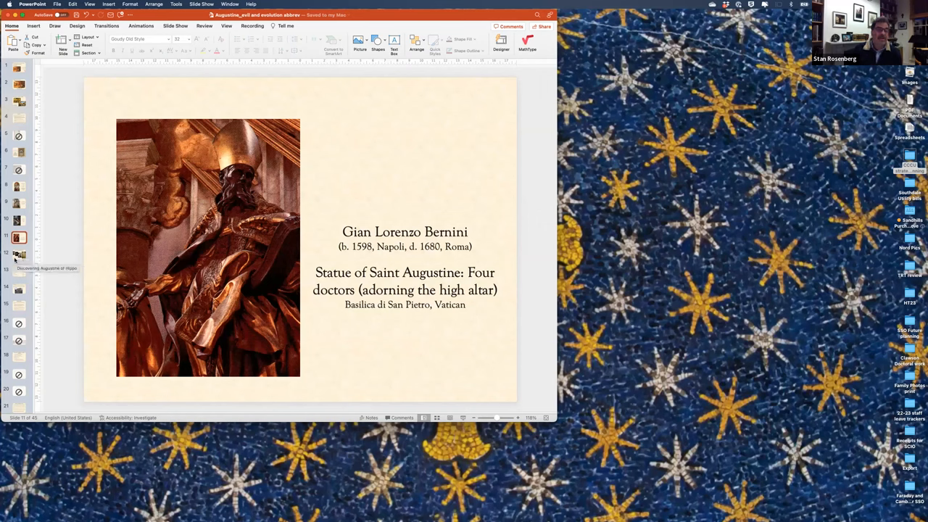
{"action": "left_click", "coordinate": [19, 255]}
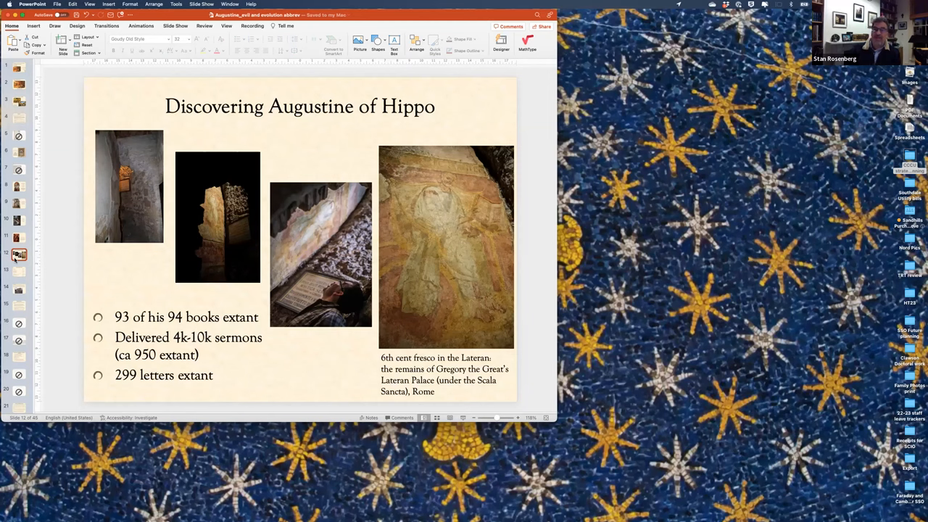
{"action": "mouse_move", "coordinate": [15, 281]}
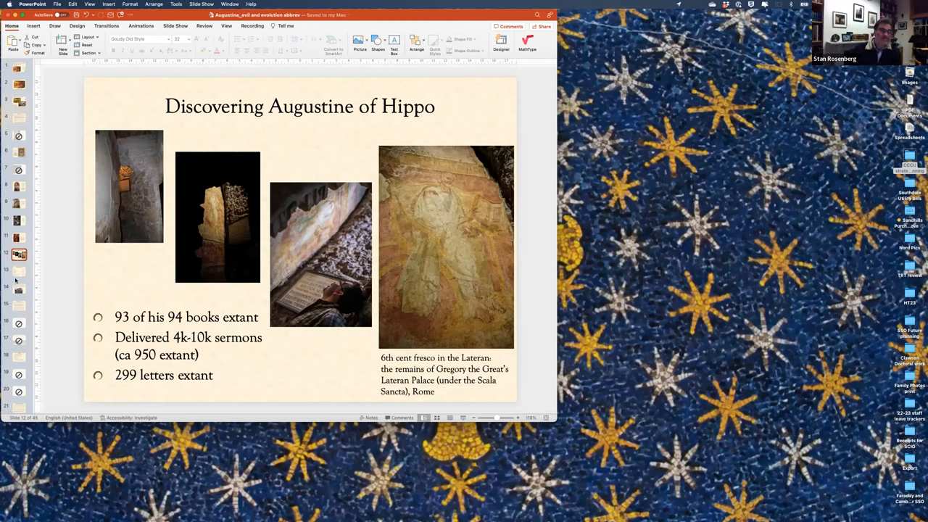
{"action": "mouse_move", "coordinate": [30, 283]}
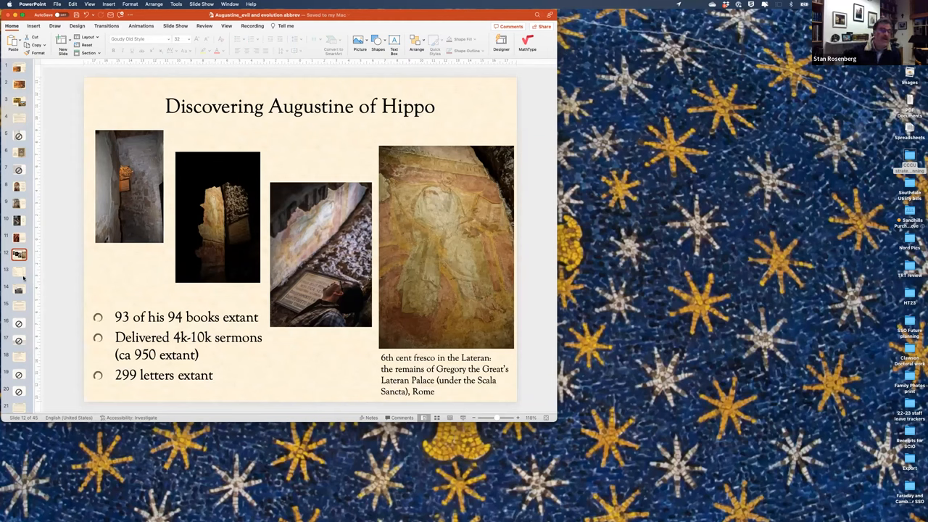
{"action": "mouse_move", "coordinate": [20, 274]}
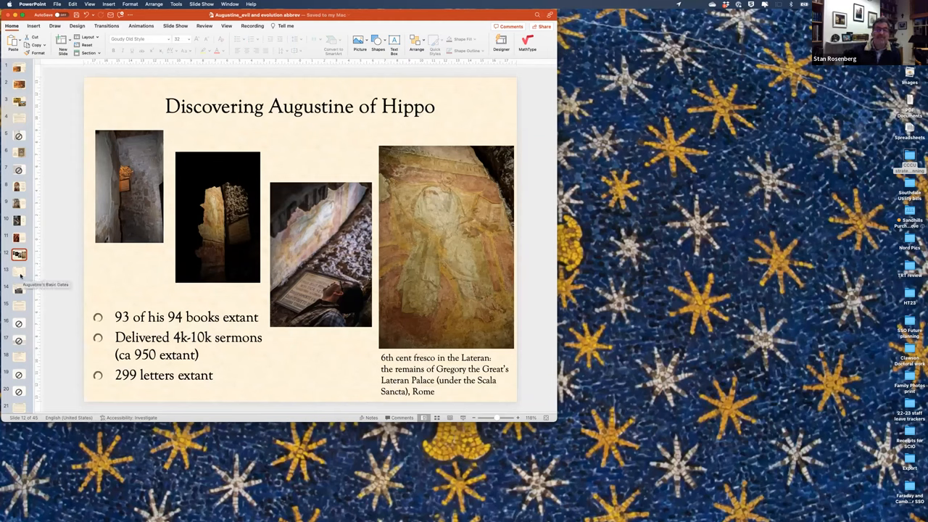
Show the 'Augustine's Basic Dates' timeline slide, 354 to 430
{"action": "left_click", "coordinate": [18, 273]}
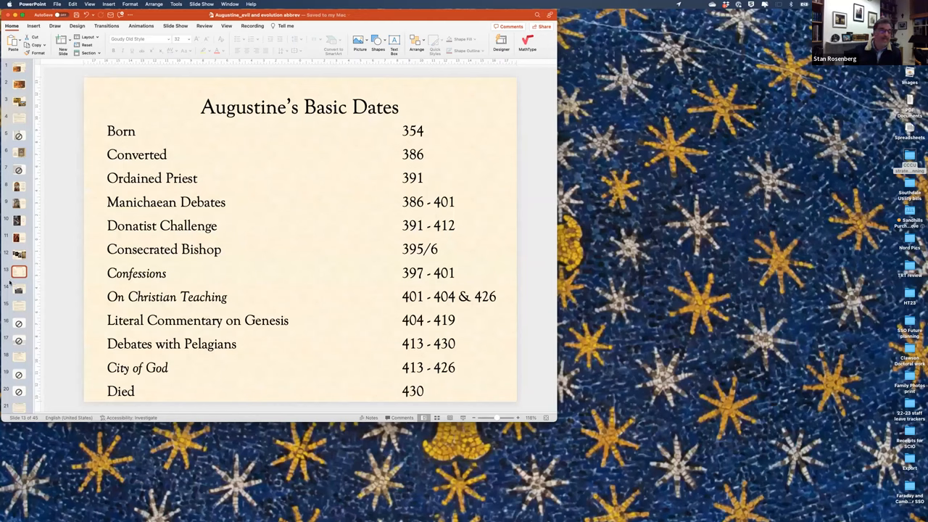
Move on from the basic dates slide toward 'The Evil Problem' slide
{"action": "left_click", "coordinate": [19, 288]}
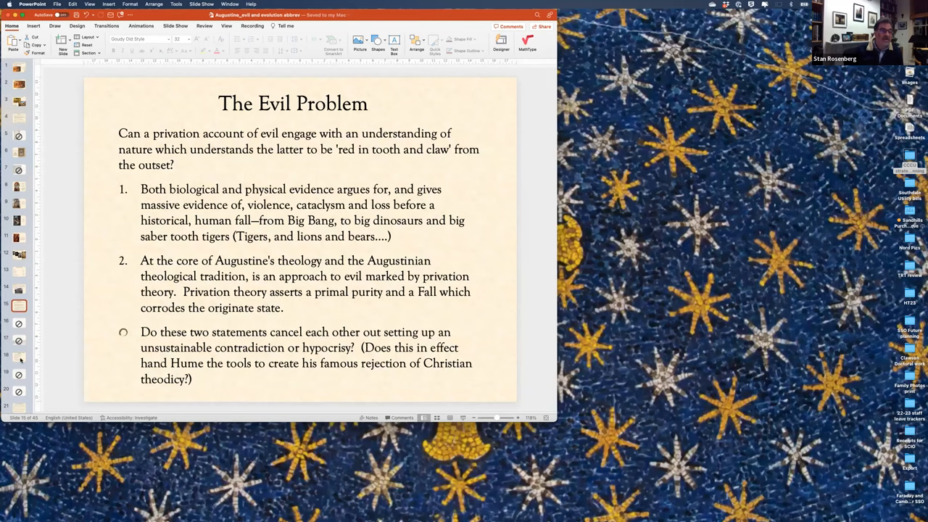
{"action": "left_click", "coordinate": [19, 355]}
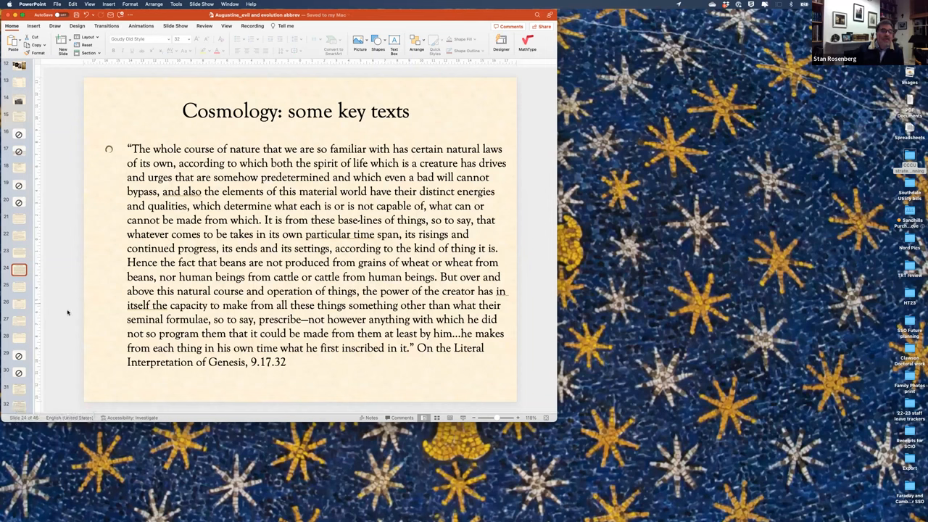
{"action": "scroll", "scroll_direction": "down", "scroll_amount": 3}
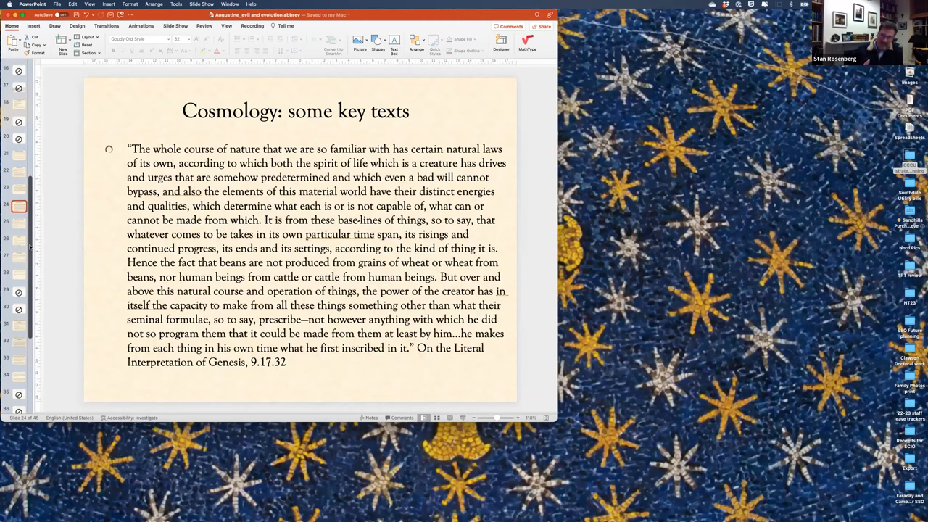
{"action": "mouse_move", "coordinate": [26, 246]}
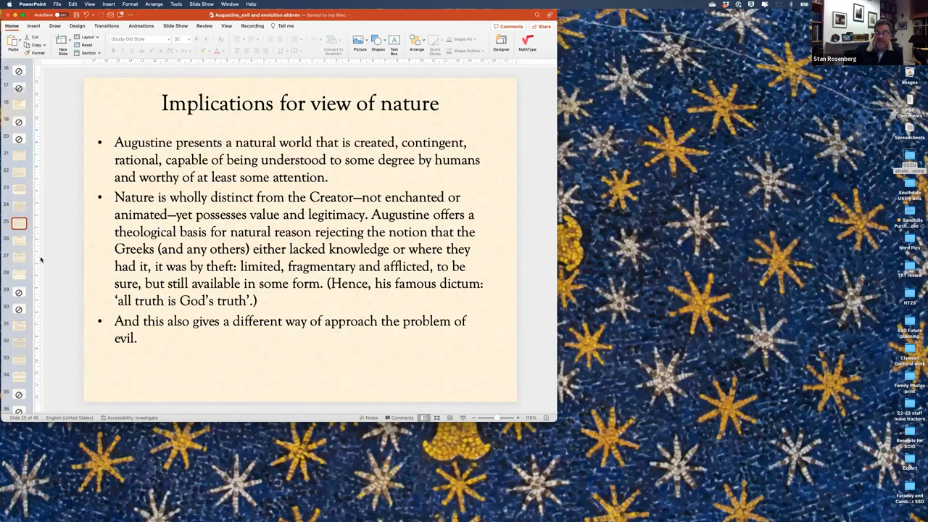
{"action": "mouse_move", "coordinate": [31, 249]}
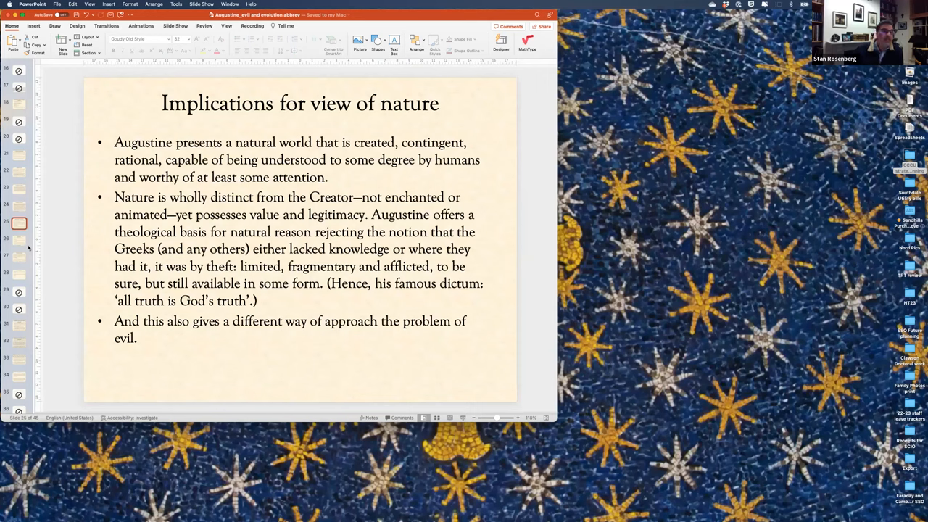
Show the 'Privation: Evil as a privation of the good' slide citing Nature and Grace
{"action": "left_click", "coordinate": [18, 239]}
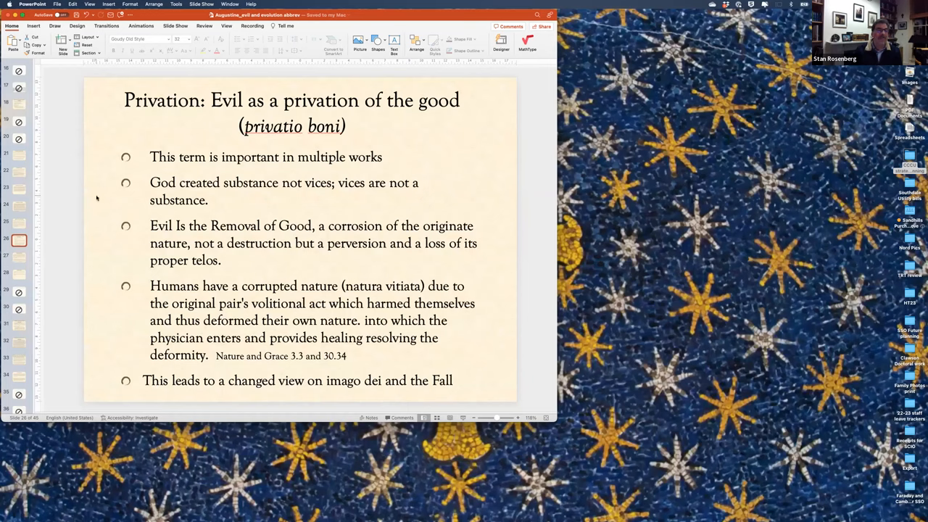
{"action": "mouse_move", "coordinate": [16, 259]}
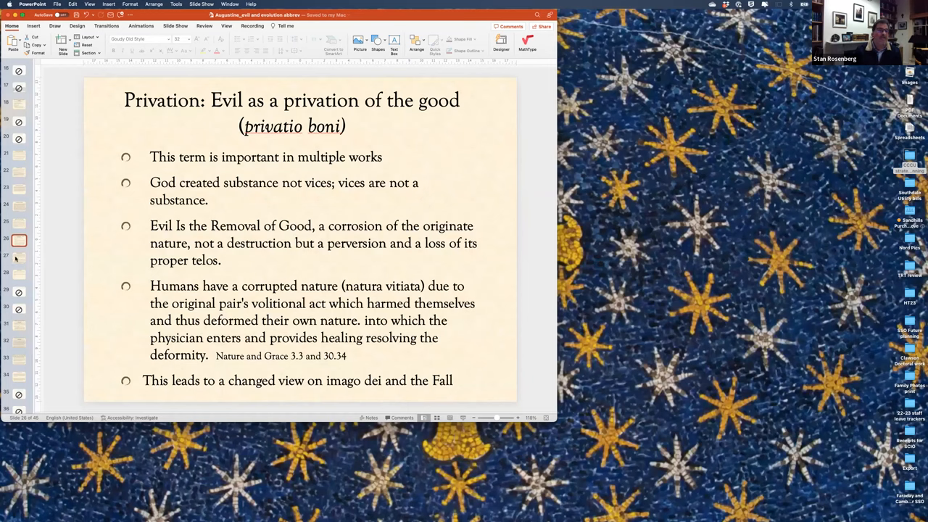
Show the 'Privatio boni and decay' slide quoting Confessions 7.12 and On Free Choice 3.15.4
{"action": "left_click", "coordinate": [19, 258]}
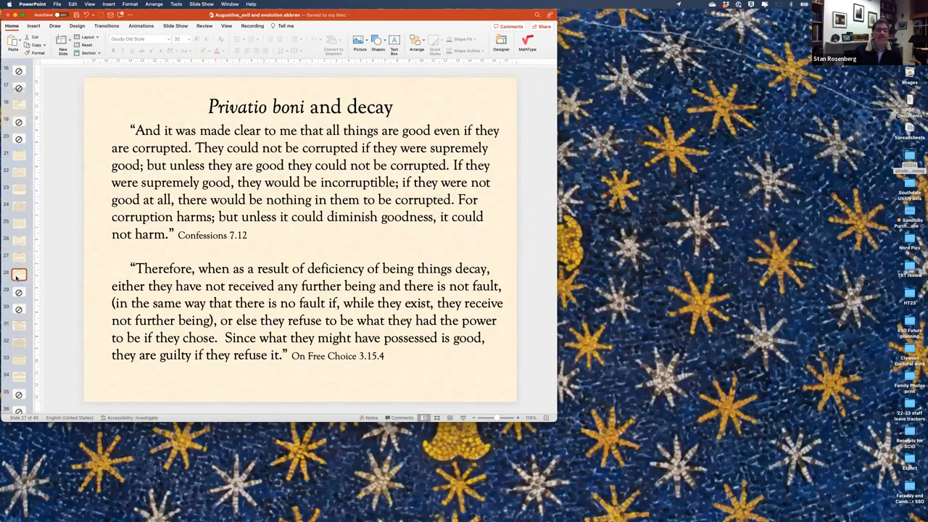
Show the 'Privatio boni texts' slide citing On Free Choice, the Enchiridion and Enarrations
{"action": "left_click", "coordinate": [20, 274]}
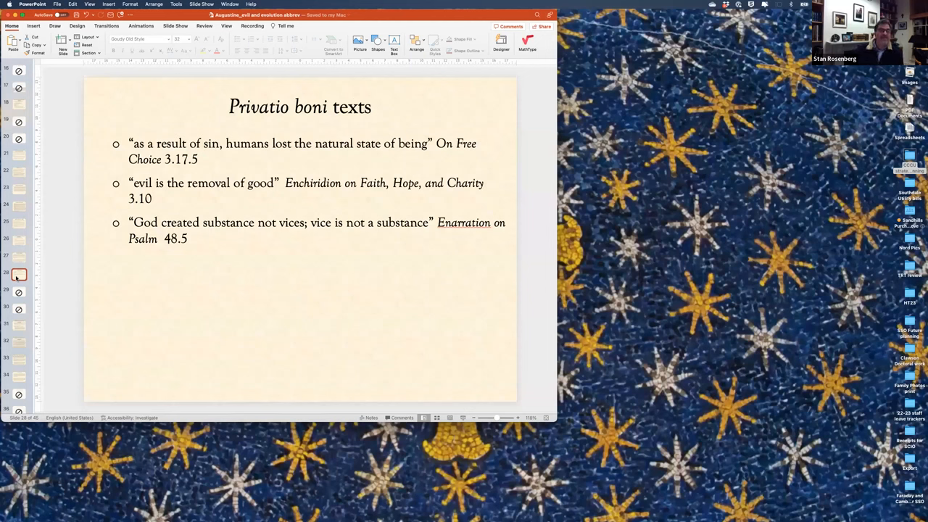
{"action": "mouse_move", "coordinate": [21, 293]}
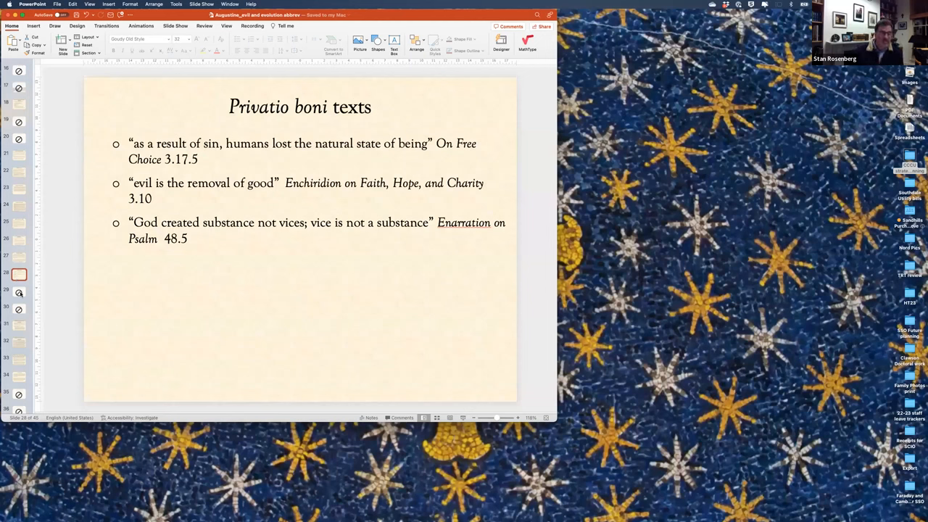
{"action": "mouse_move", "coordinate": [26, 315]}
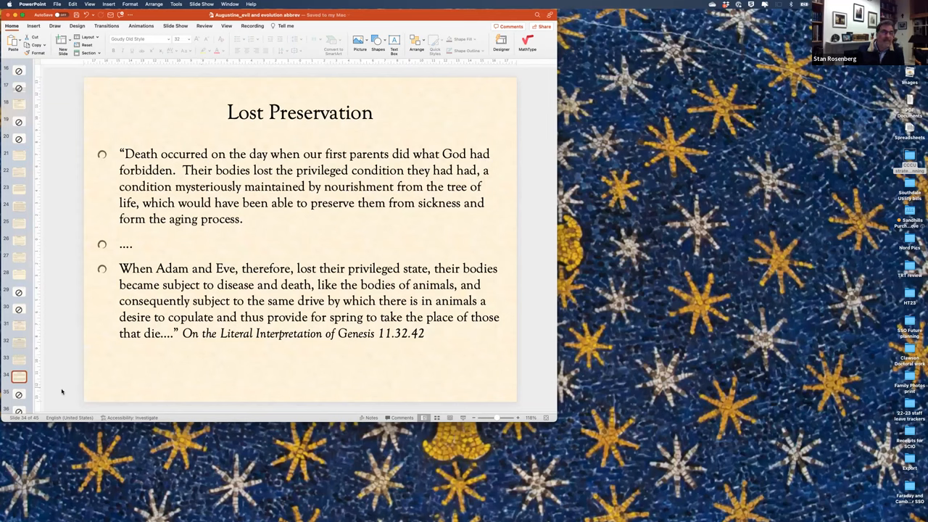
Scroll the deck down to the first 'Conclusions' slide with points one through five
{"action": "scroll", "scroll_direction": "down", "scroll_amount": 3}
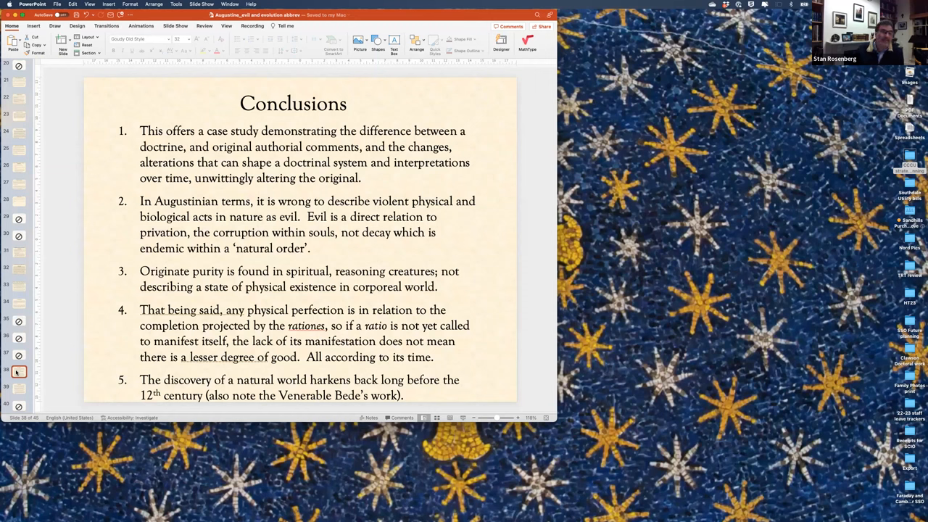
Scroll down to the second 'Conclusions' slide with points six and seven on alienation after the Fall
{"action": "scroll", "scroll_direction": "down", "scroll_amount": 3}
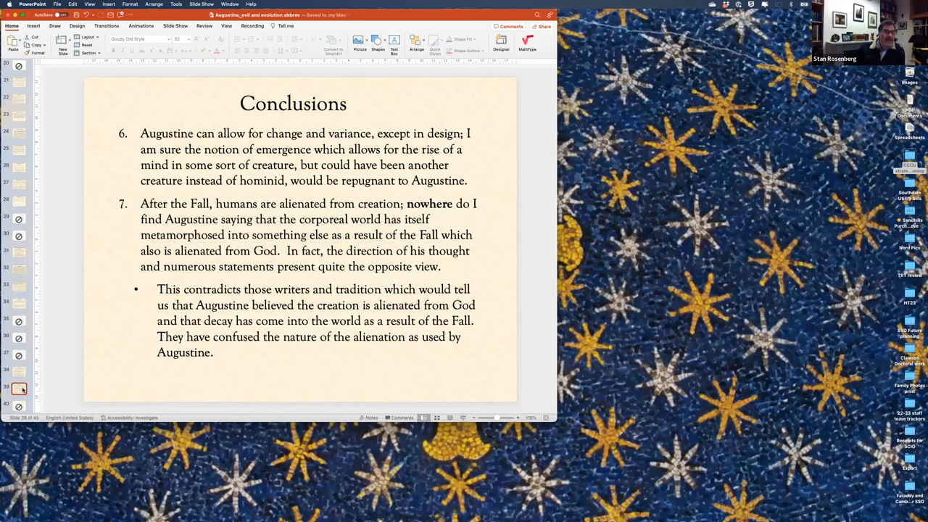
{"action": "scroll", "scroll_direction": "down", "scroll_amount": 3}
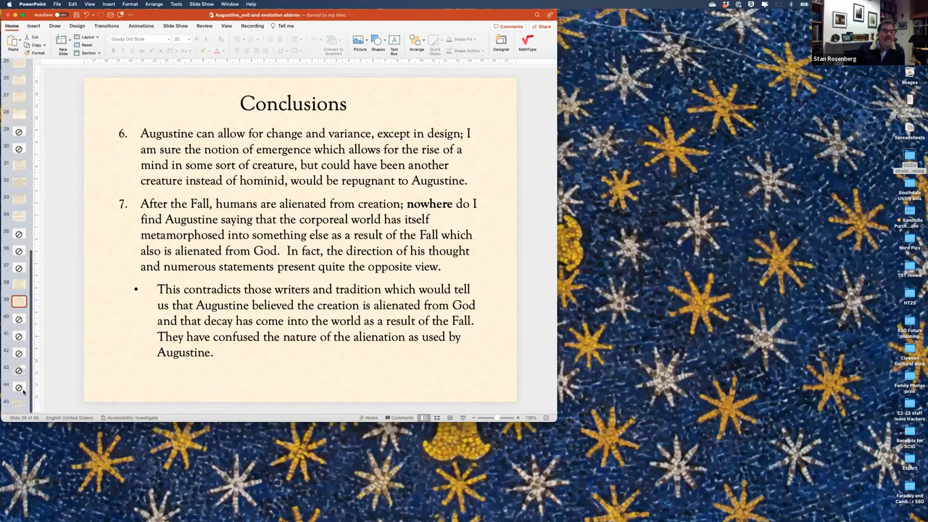